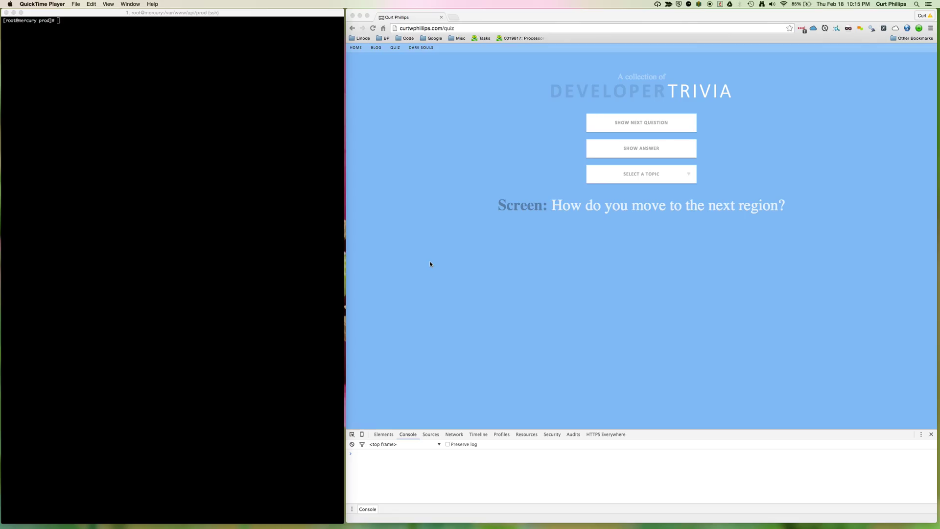
pyautogui.moveTo(207, 133)
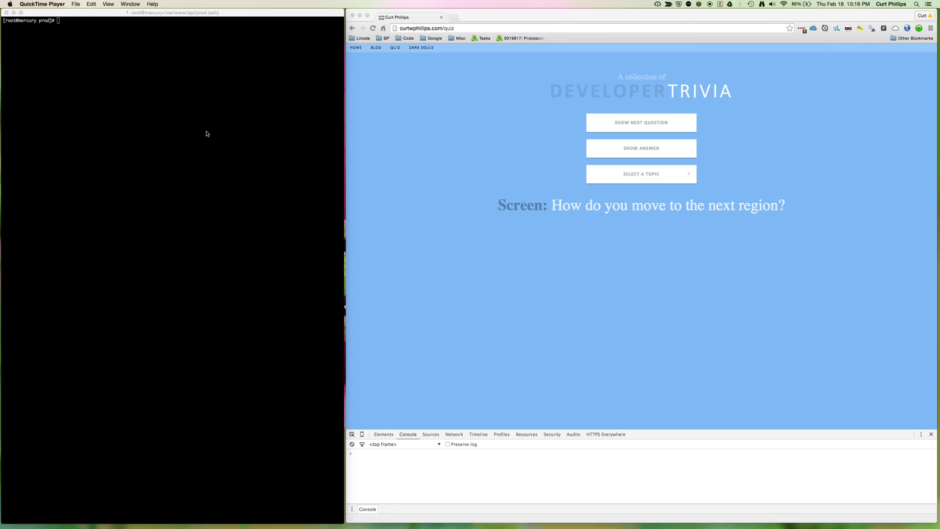
# Run 'node server.js' and reload the quiz page so a new question loads and the request is logged
pyautogui.write('node')
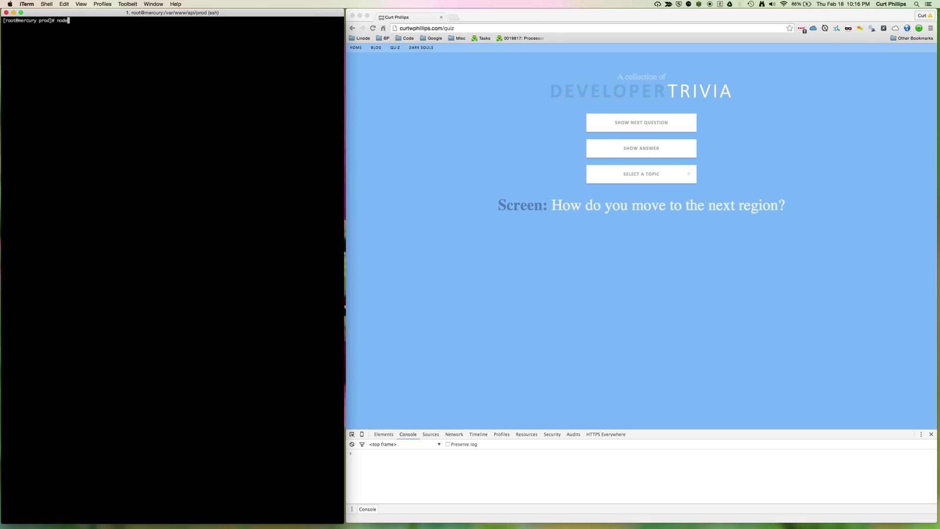
pyautogui.write('server.js')
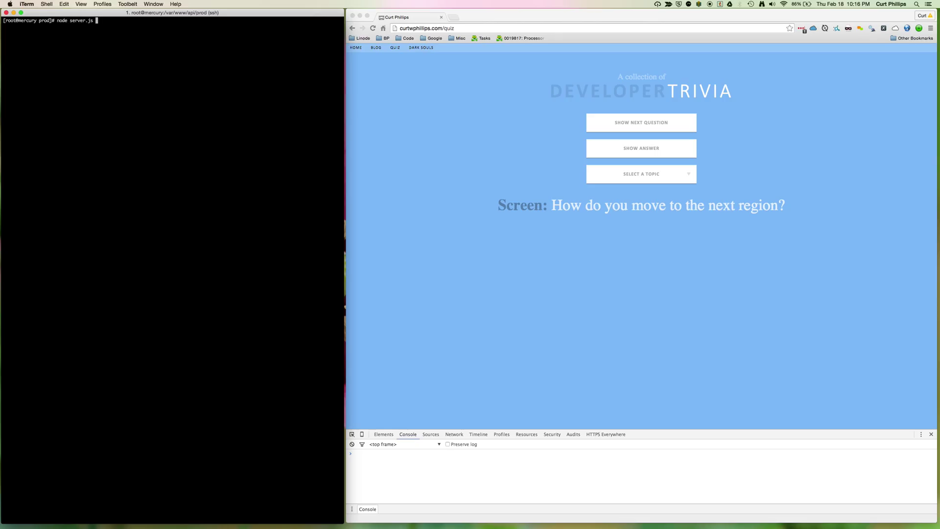
pyautogui.press('Return')
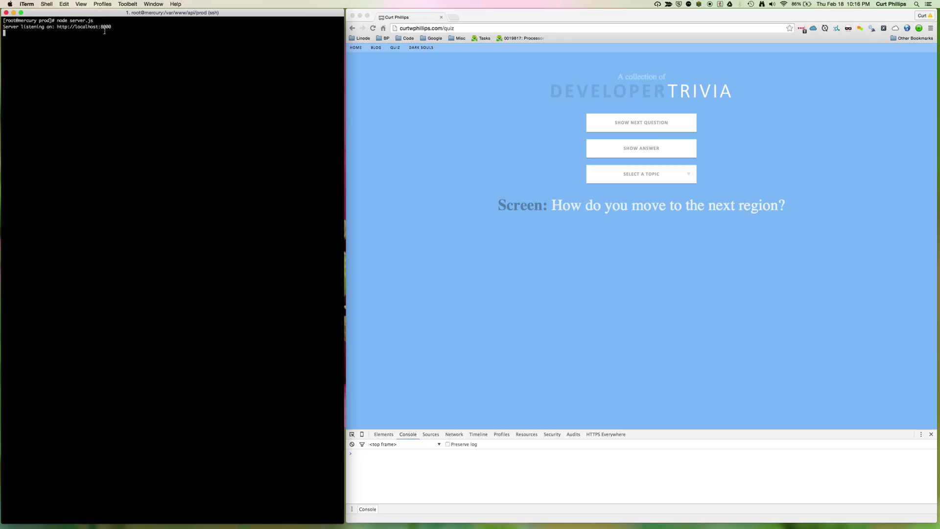
pyautogui.moveTo(416, 52)
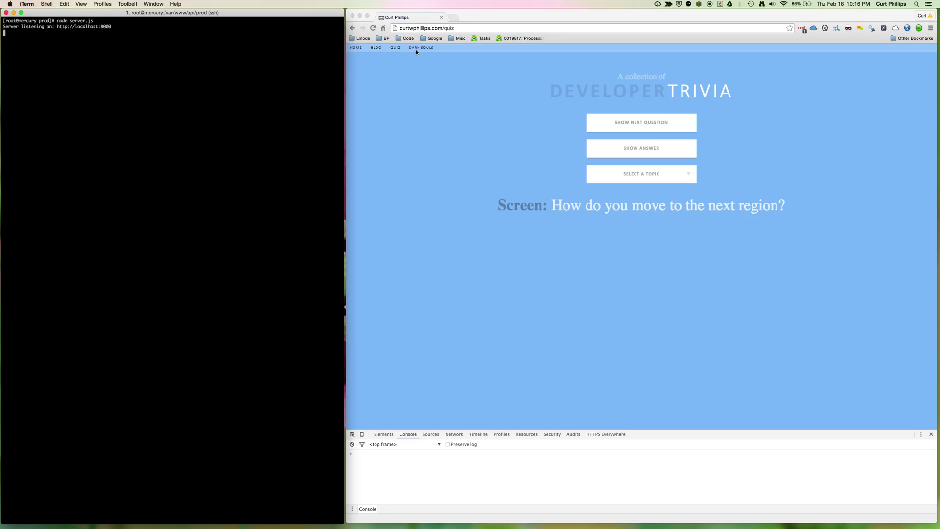
pyautogui.click(372, 28)
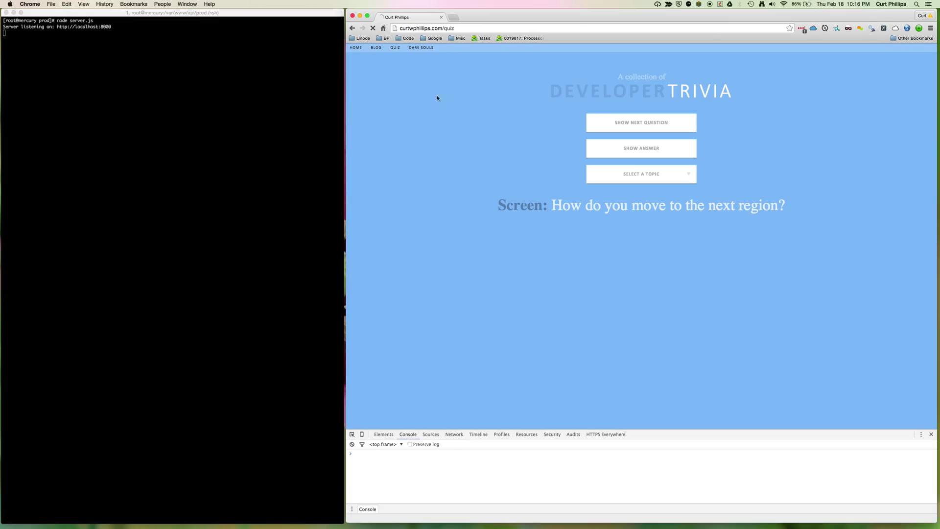
pyautogui.click(641, 122)
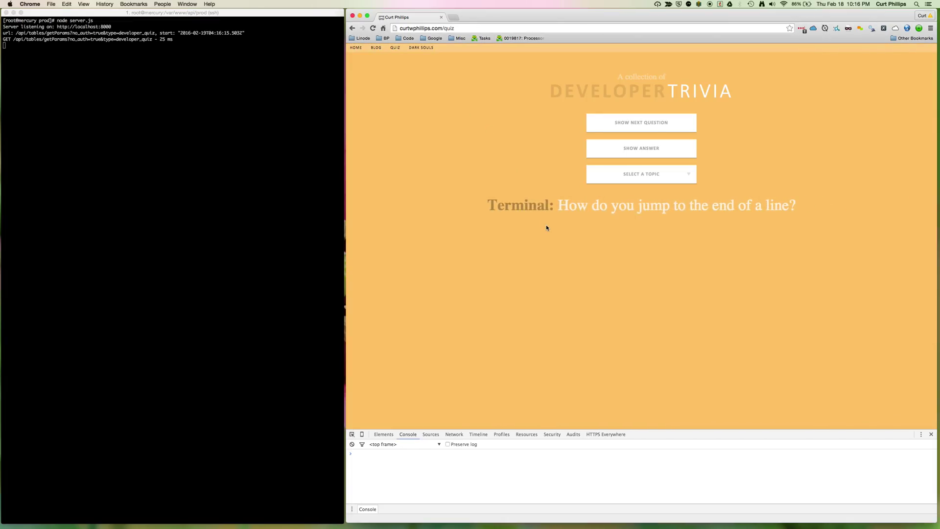
pyautogui.moveTo(477, 89)
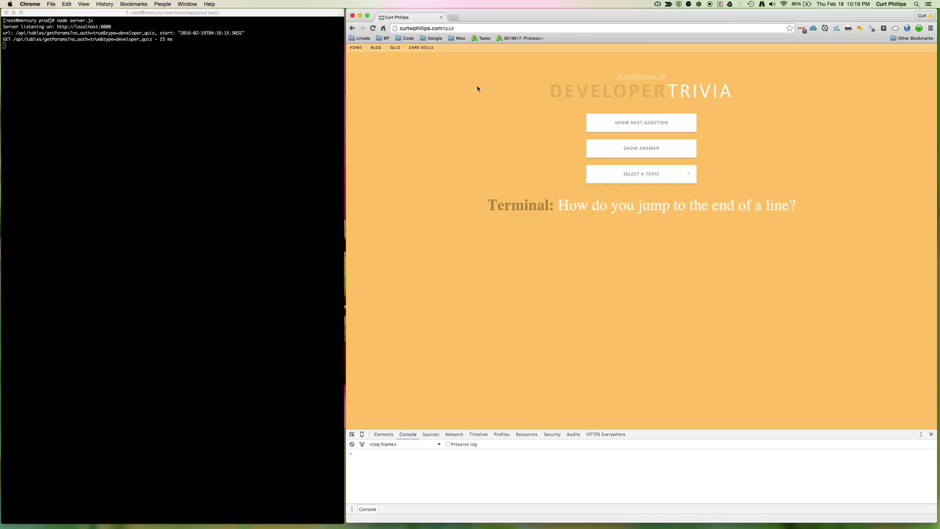
pyautogui.moveTo(109, 46)
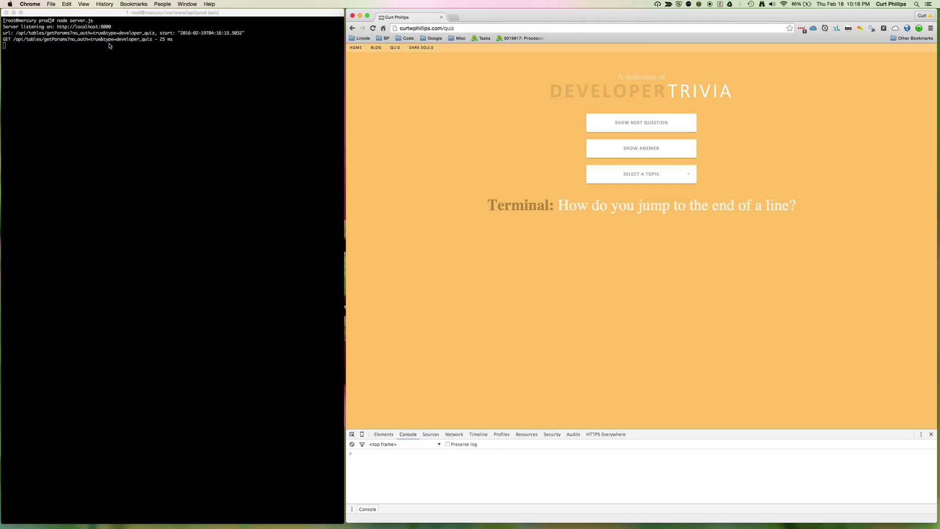
pyautogui.moveTo(127, 57)
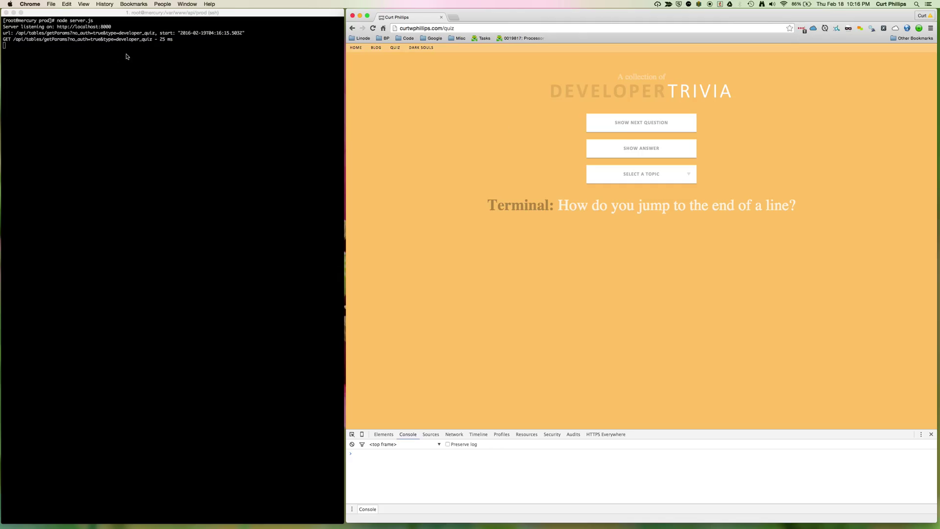
pyautogui.moveTo(427, 280)
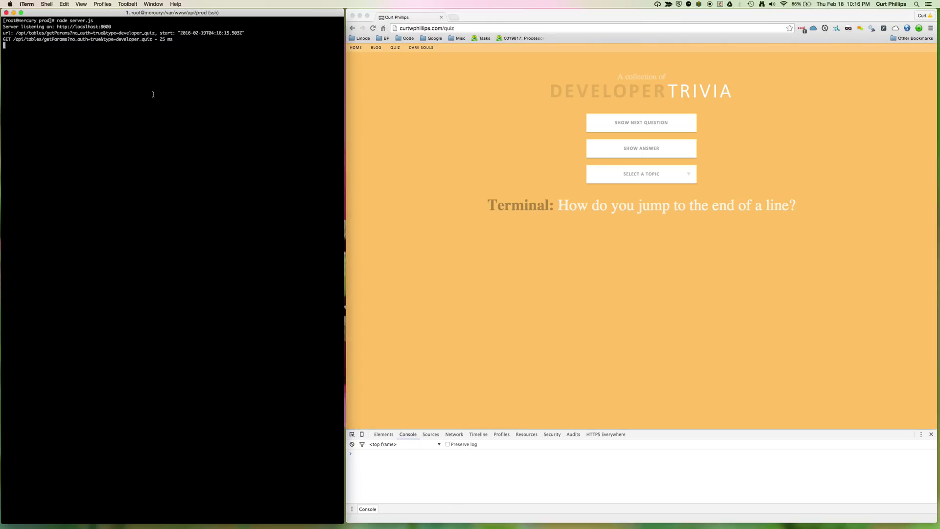
# Stop the server with Ctrl+C and reload the quiz page to see the 502 Bad Gateway error
pyautogui.press('ctrl+c')
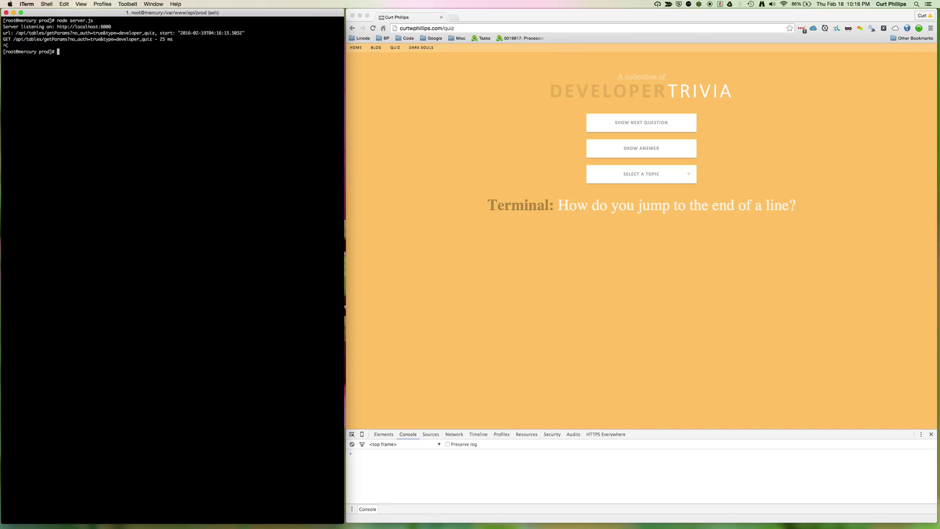
pyautogui.click(372, 28)
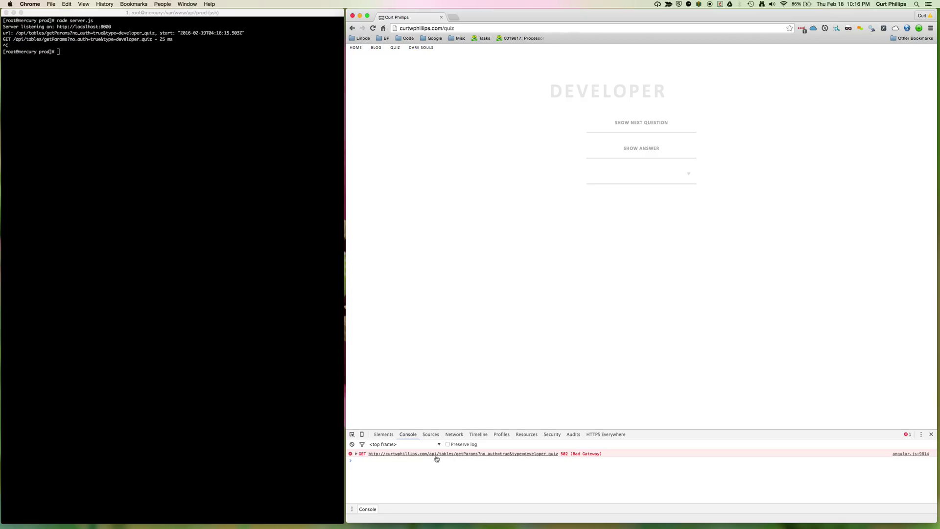
pyautogui.moveTo(578, 464)
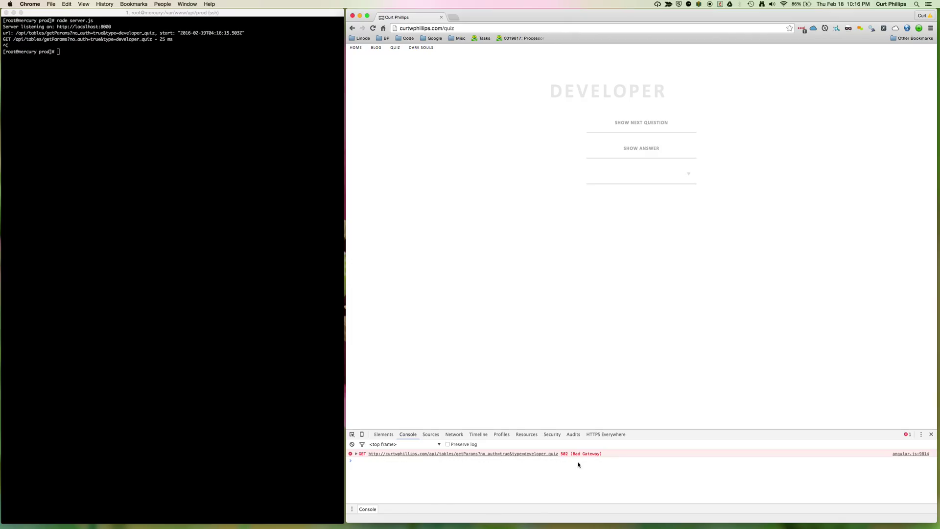
pyautogui.moveTo(537, 478)
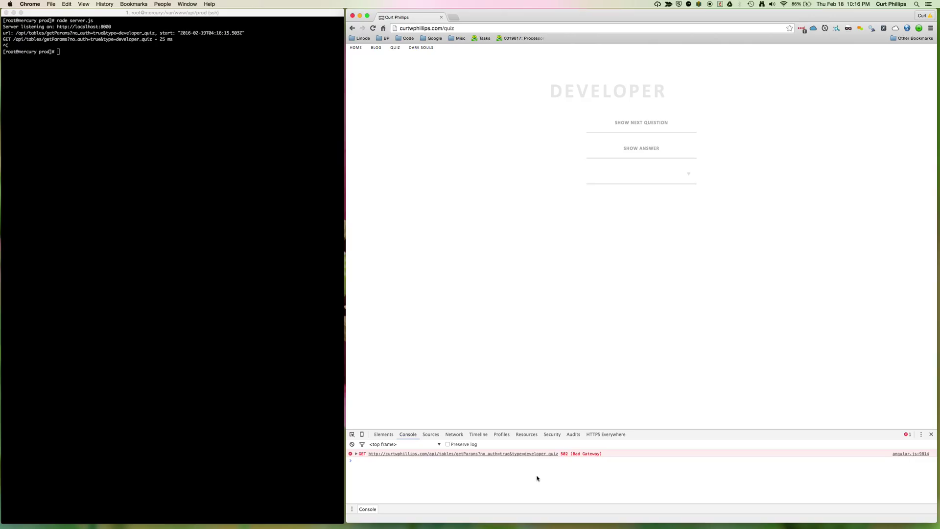
pyautogui.moveTo(536, 462)
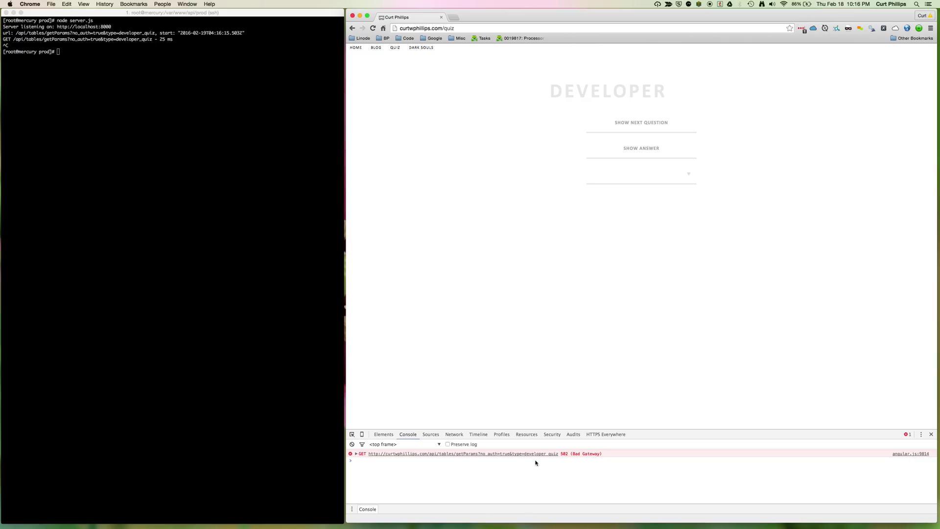
pyautogui.click(136, 106)
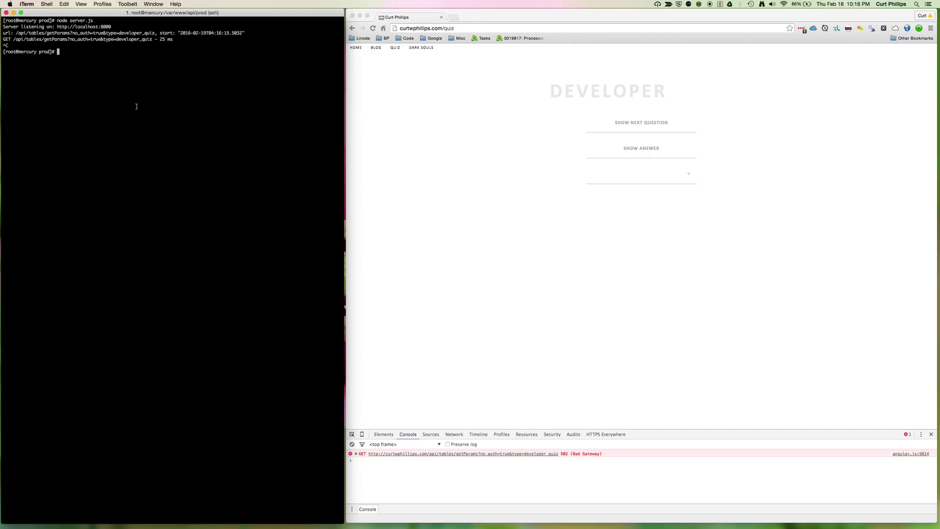
# Open /etc/systemd/system/test.service in vi to write the Service and Install sections for server.js
pyautogui.write('vi')
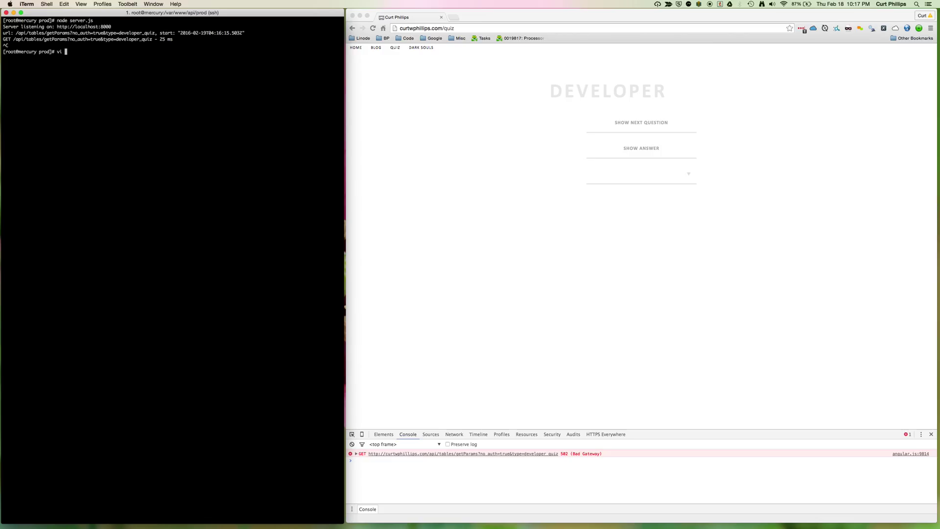
pyautogui.write('/etc')
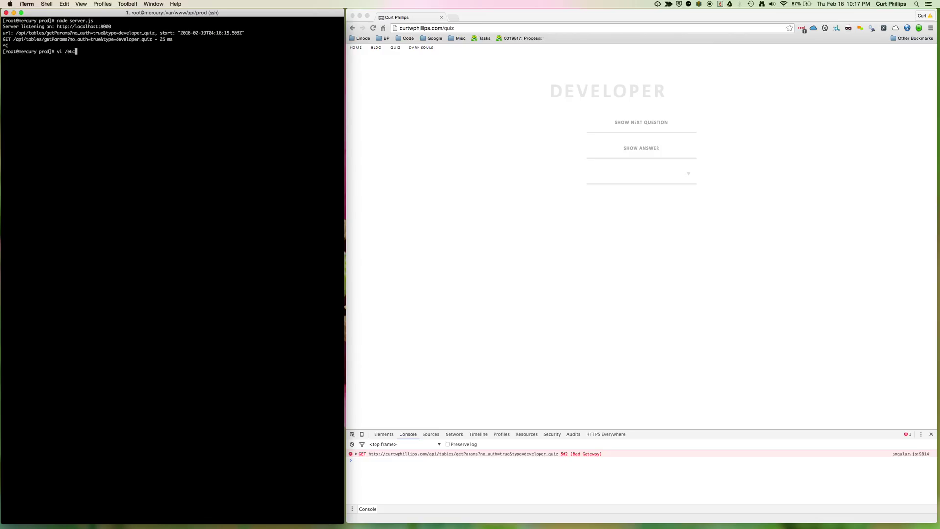
pyautogui.write('systemd')
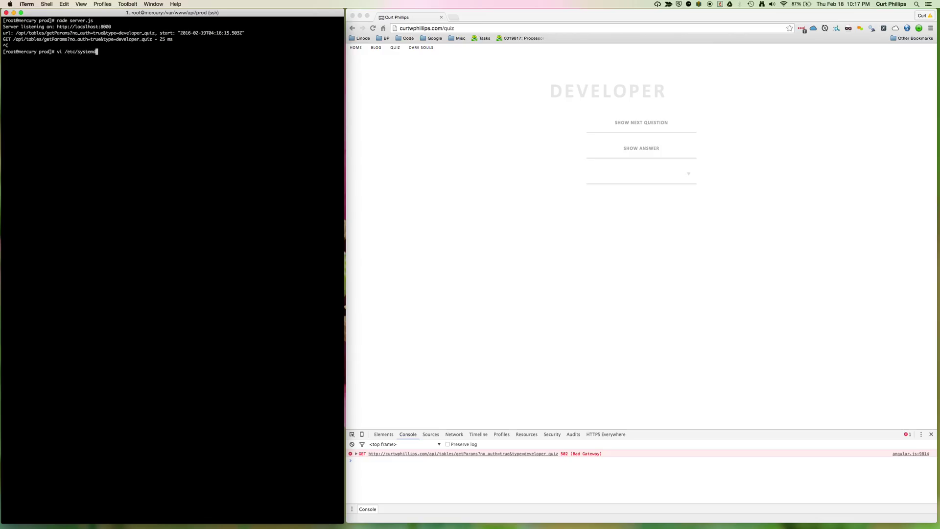
pyautogui.write('/syste')
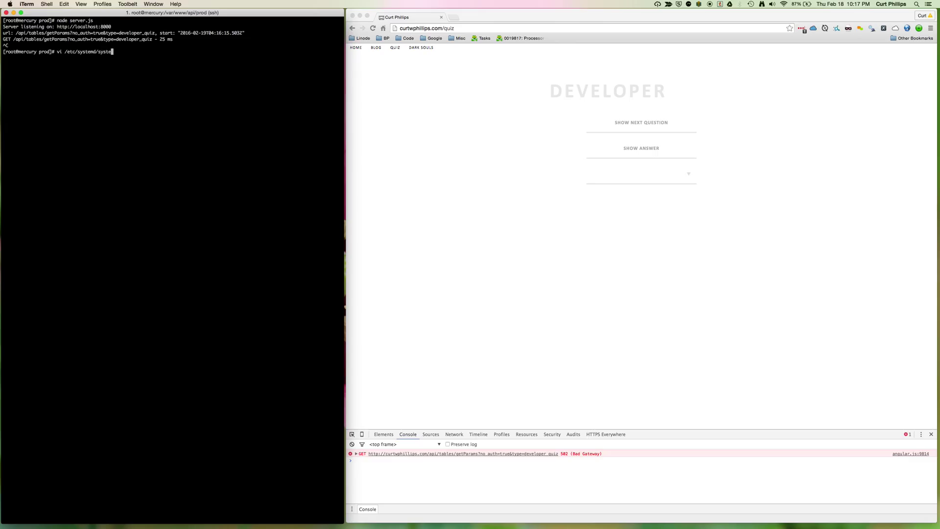
pyautogui.write('m/')
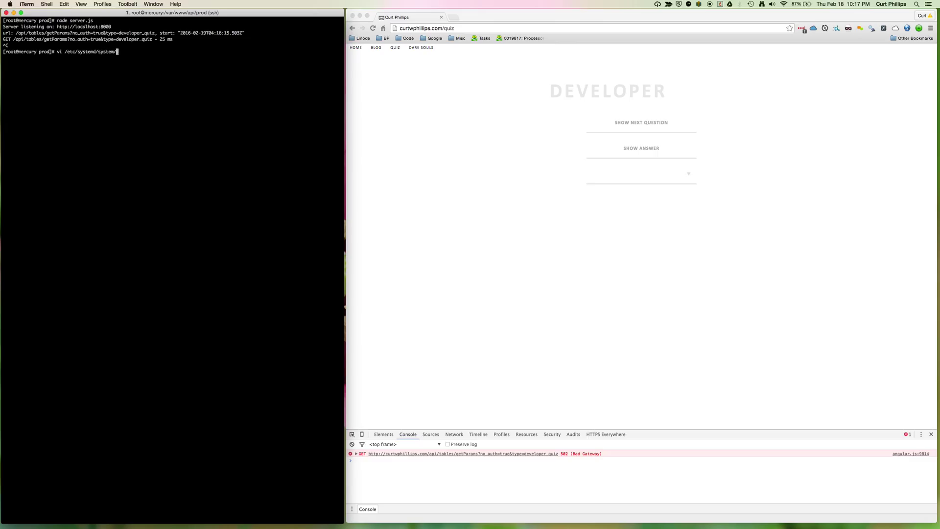
pyautogui.write('test')
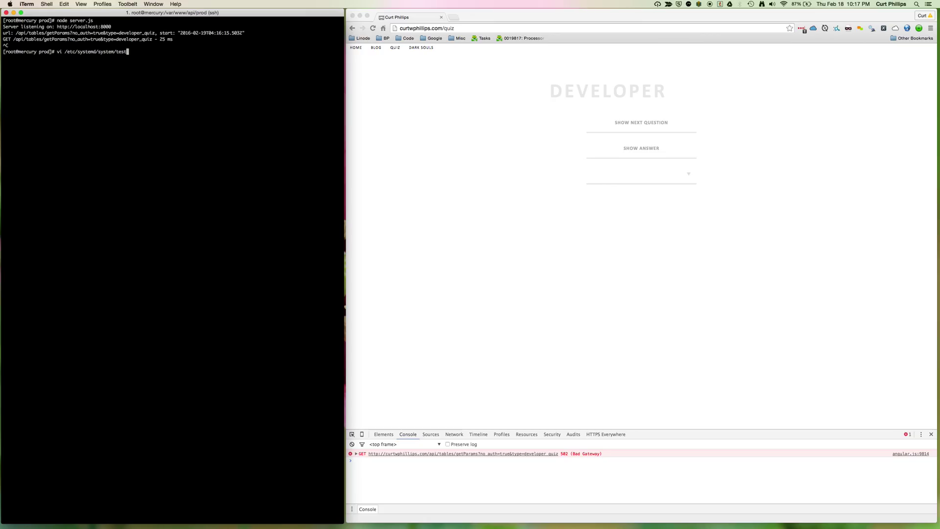
pyautogui.write('.s')
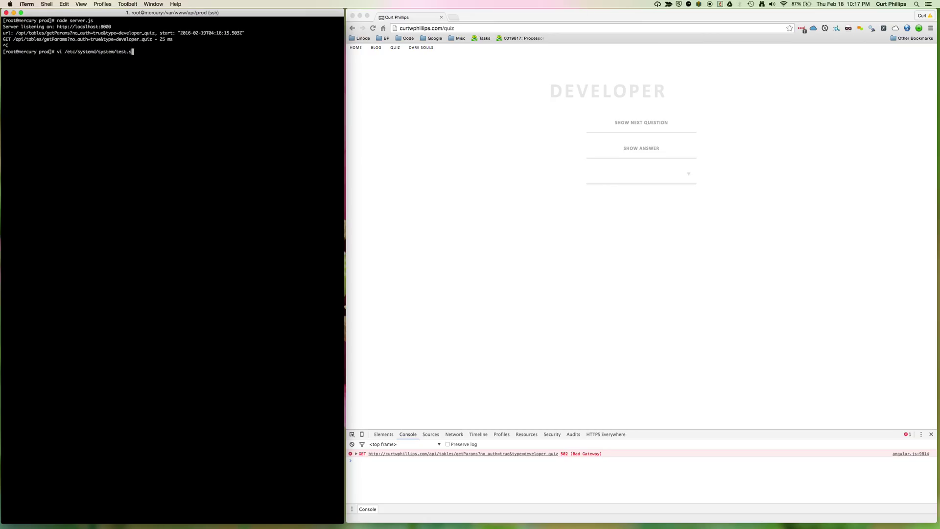
pyautogui.press('Return')
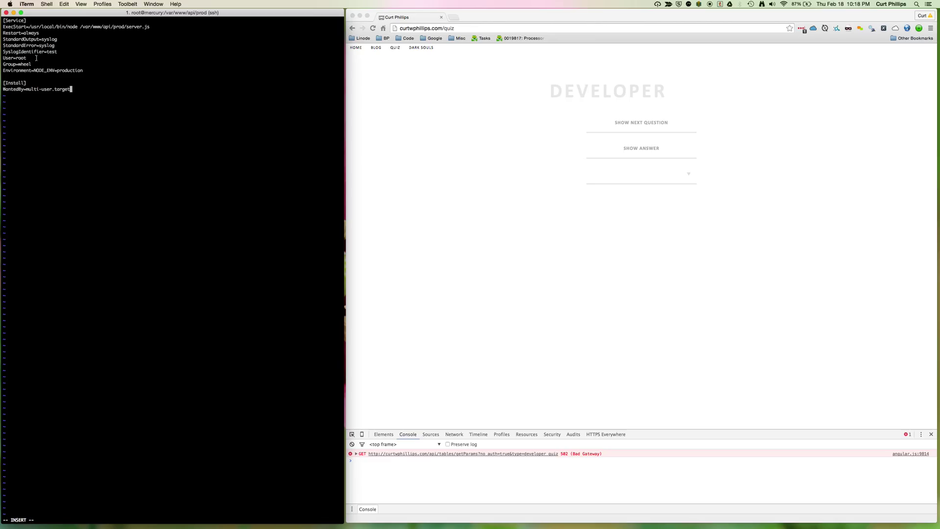
pyautogui.moveTo(43, 67)
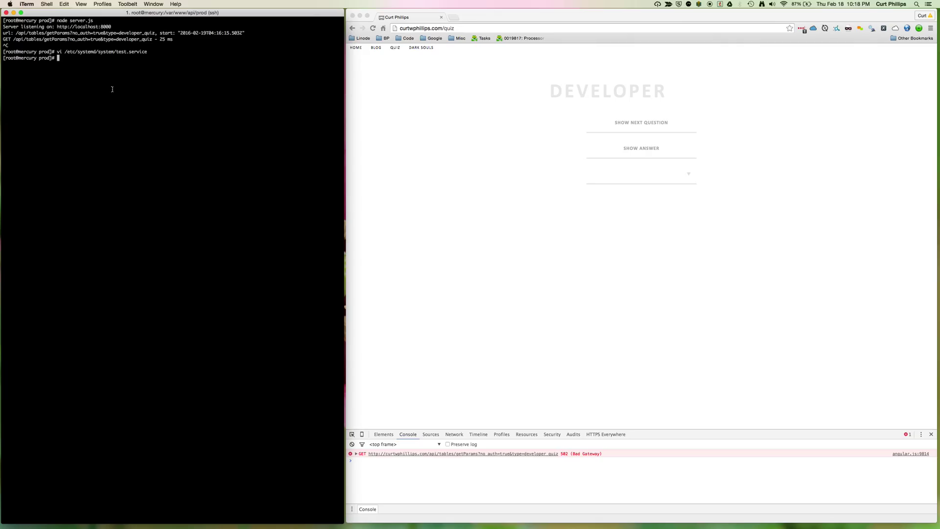
# Enable test.service with systemctl so it starts at boot, then start the service
pyautogui.write('systemctl enable test.ser')
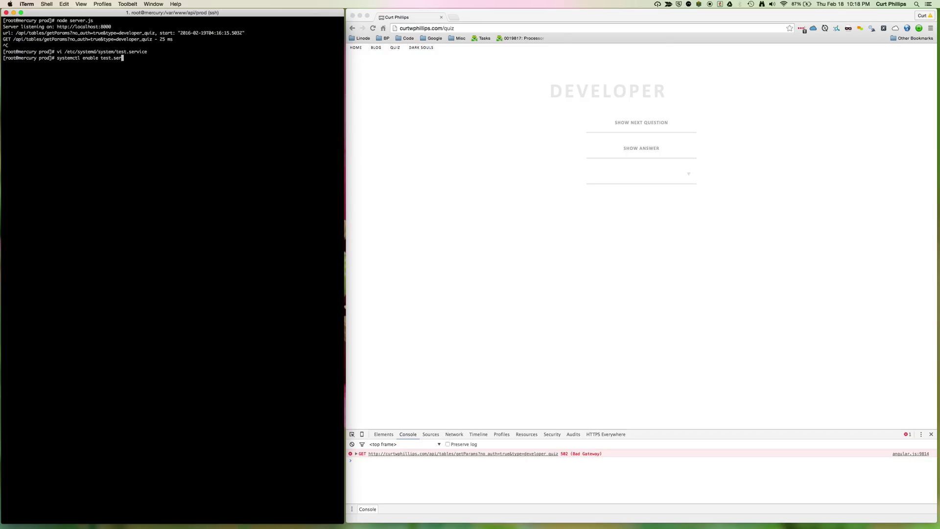
pyautogui.press('Return')
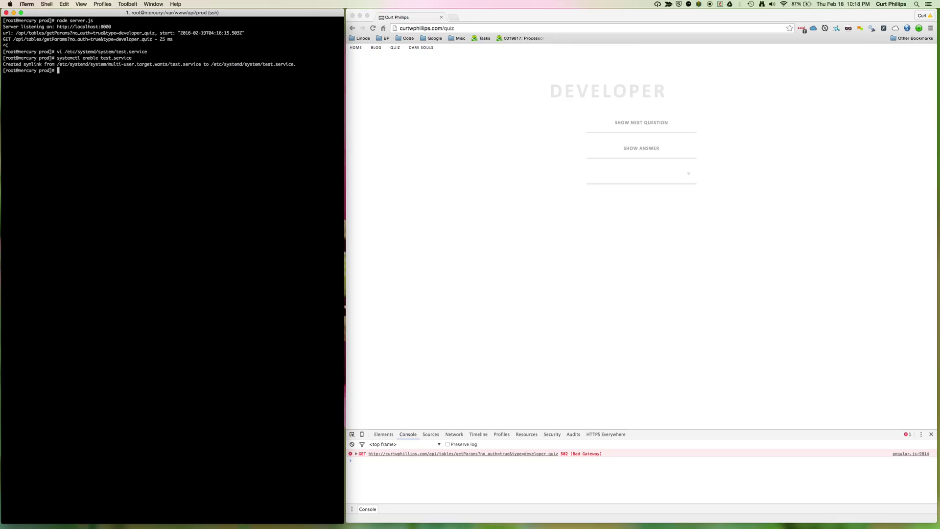
pyautogui.write('systemctl star')
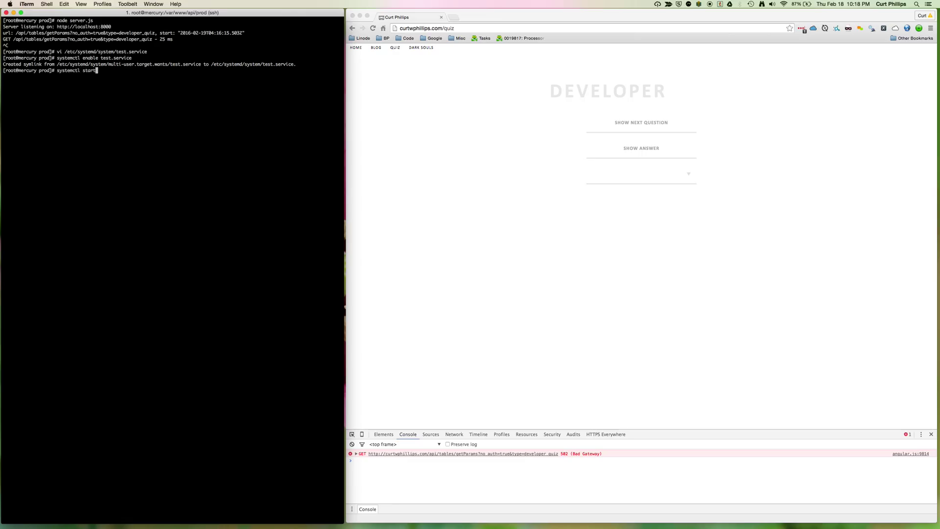
pyautogui.write('test.ser')
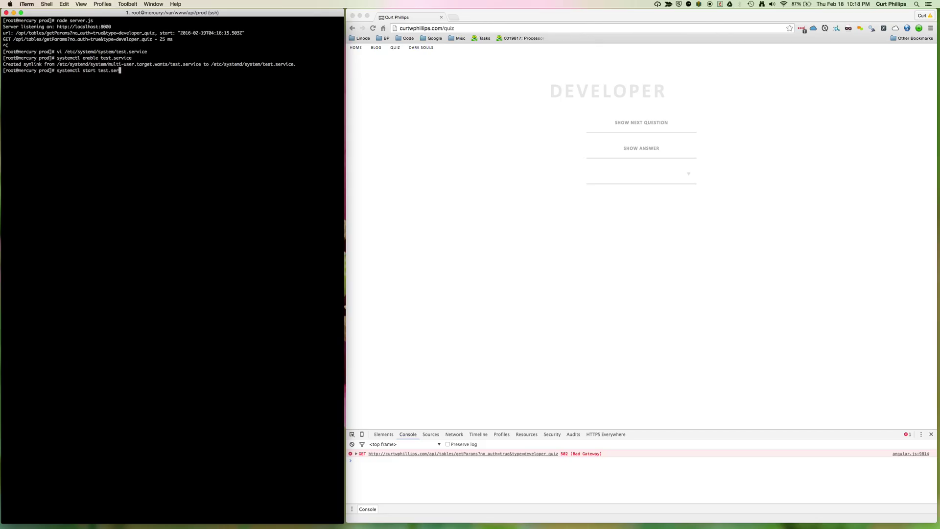
pyautogui.press('Return')
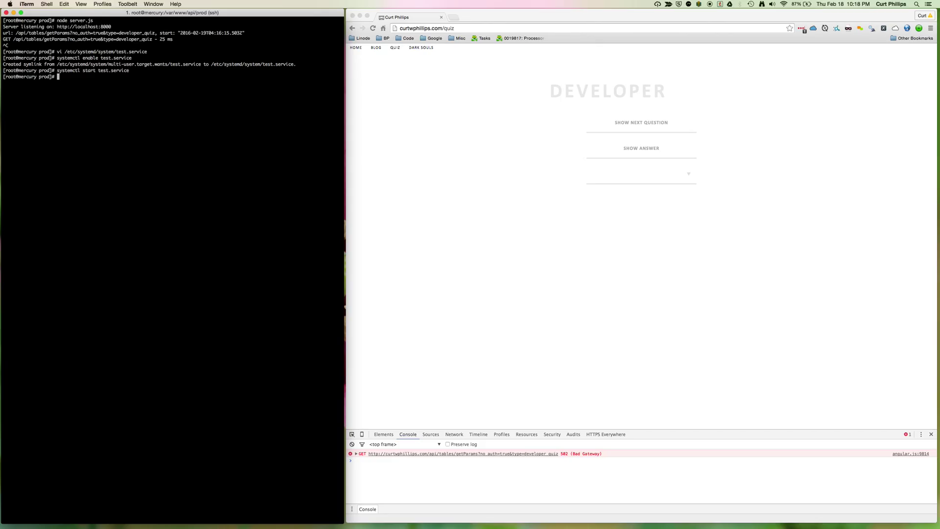
pyautogui.moveTo(394, 462)
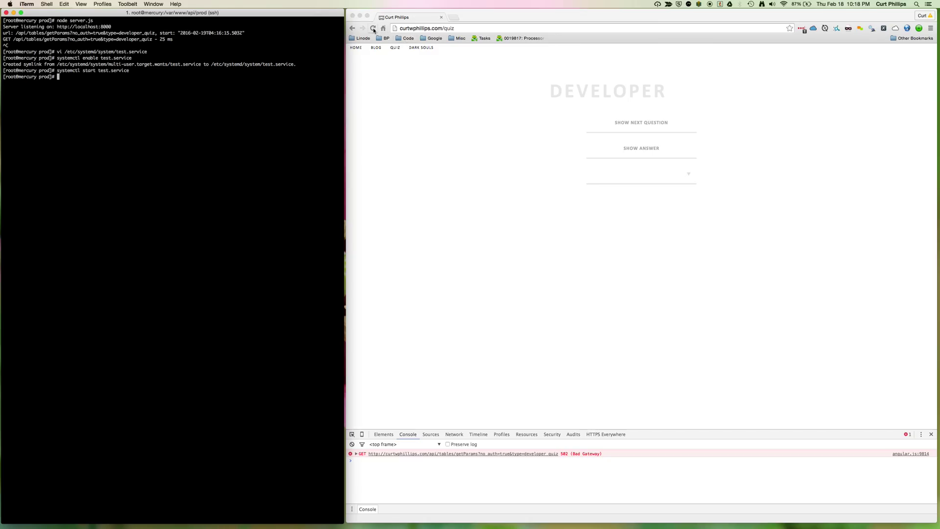
# Reload the quiz page, then run 'systemctl stop test.service' so the 502 error returns
pyautogui.click(372, 28)
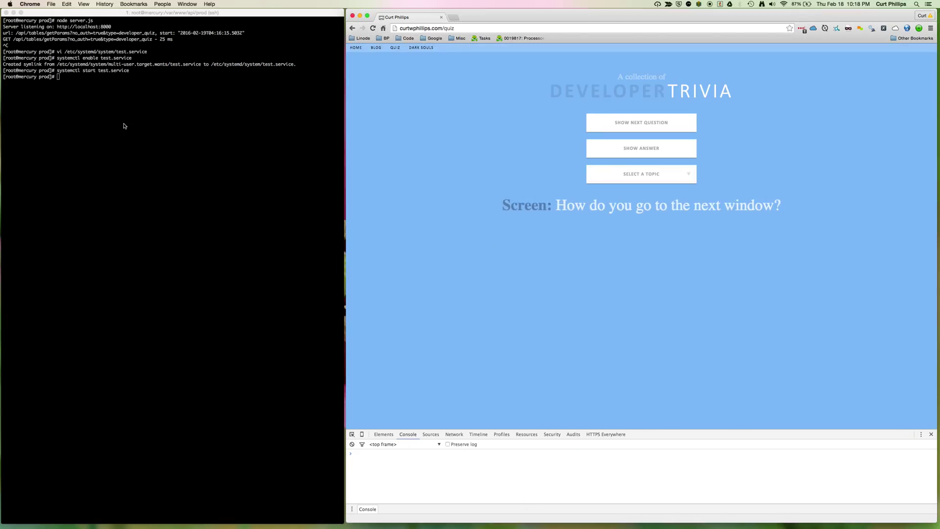
pyautogui.write('systemctl stop')
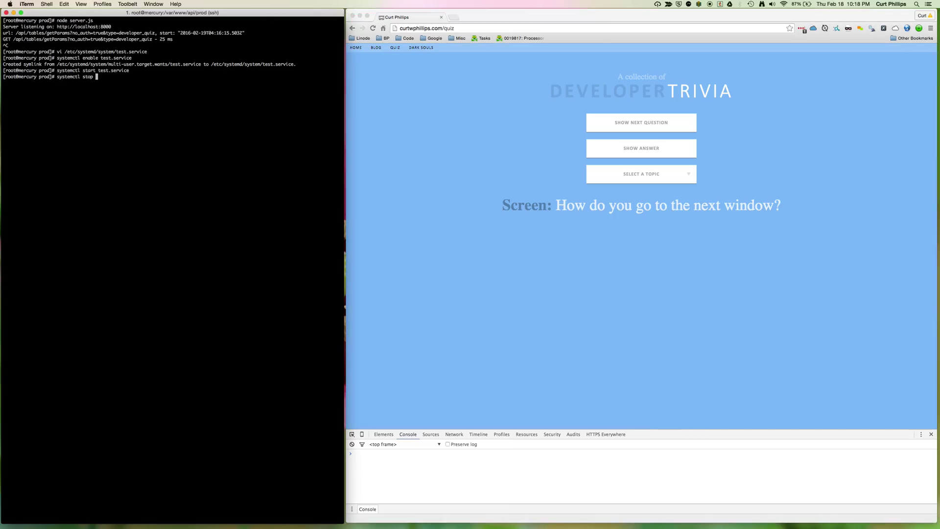
pyautogui.write('test.ser')
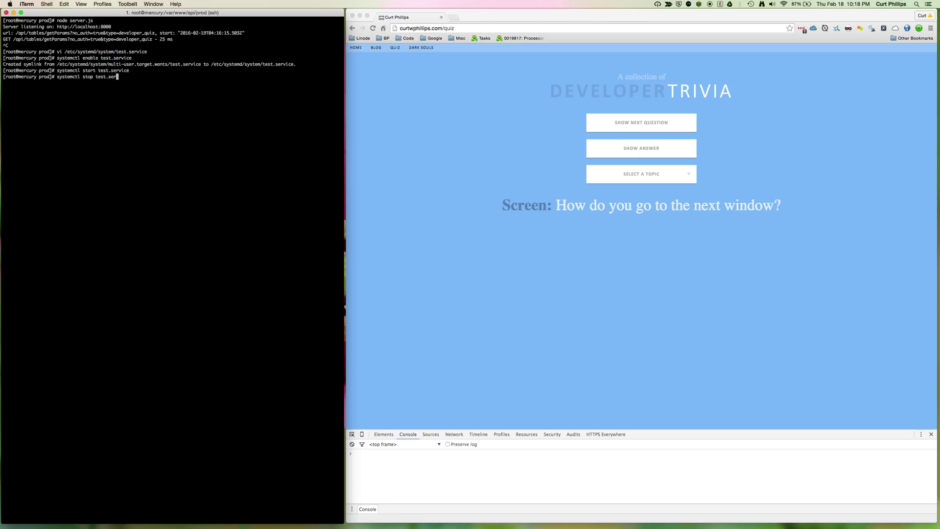
pyautogui.press('Return')
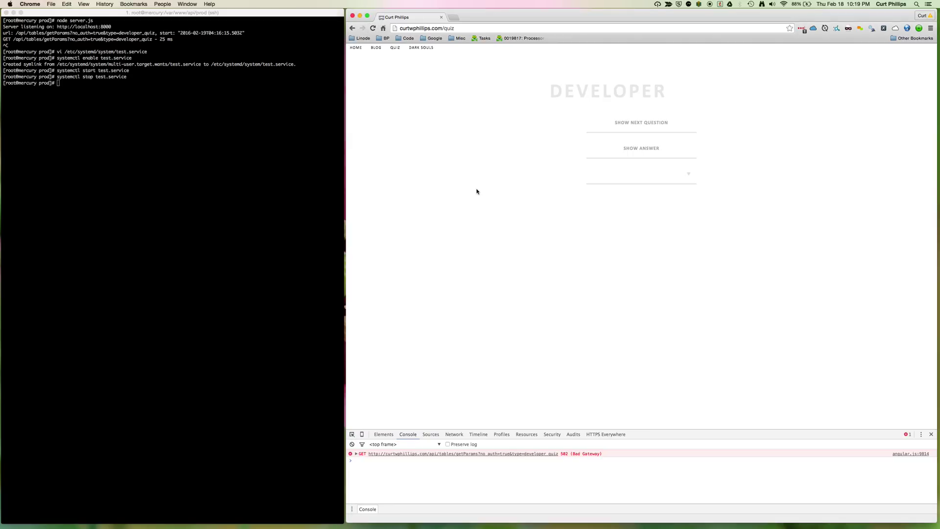
pyautogui.click(150, 152)
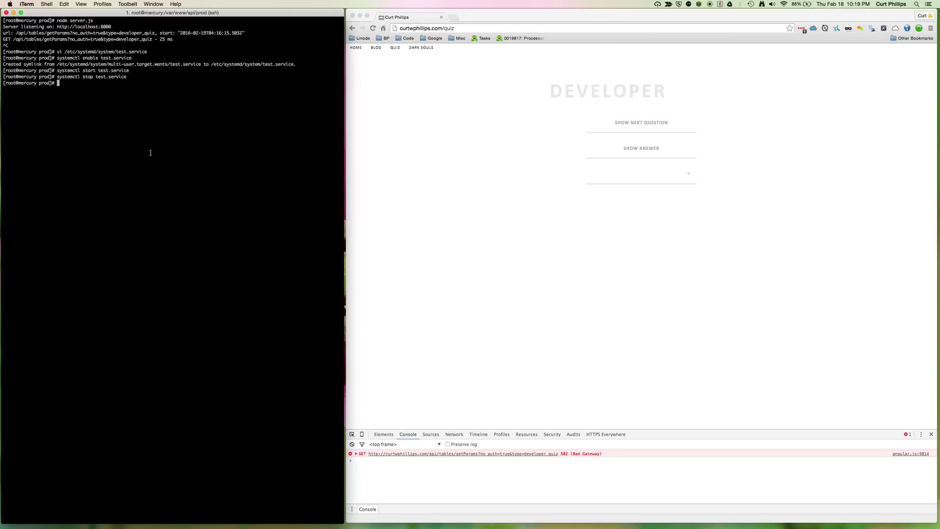
pyautogui.write('systemctl stop test.service')
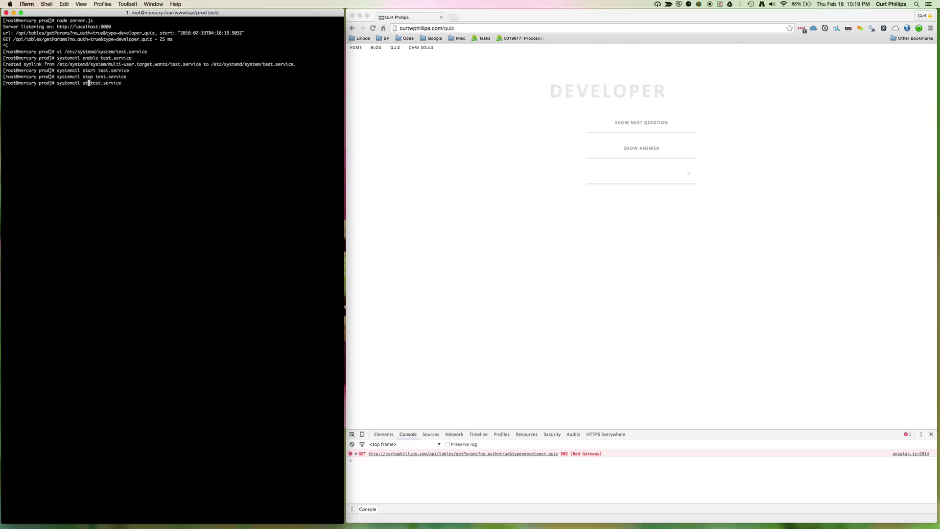
# Start test.service again and run the misspelled 'jounalctl -u test.service', which fails
pyautogui.press('Return')
pyautogui.write('journalctl ')
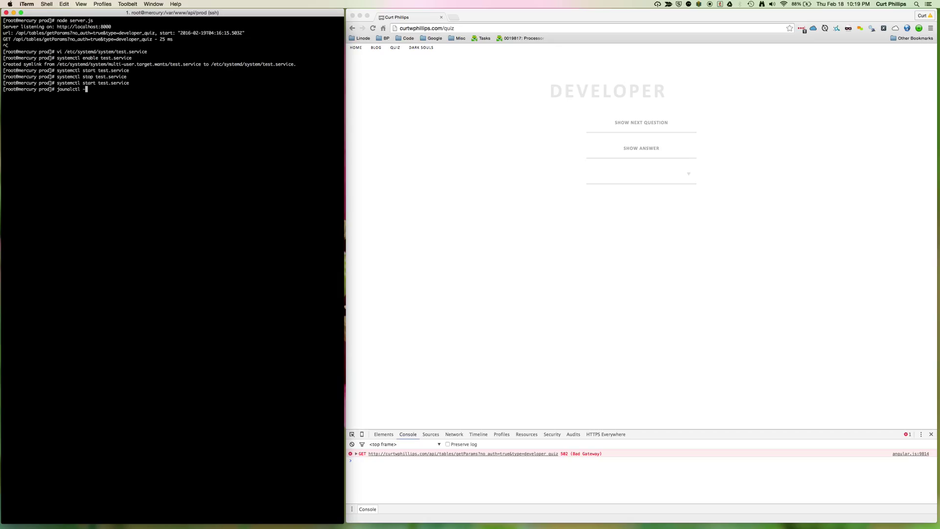
pyautogui.write('-u')
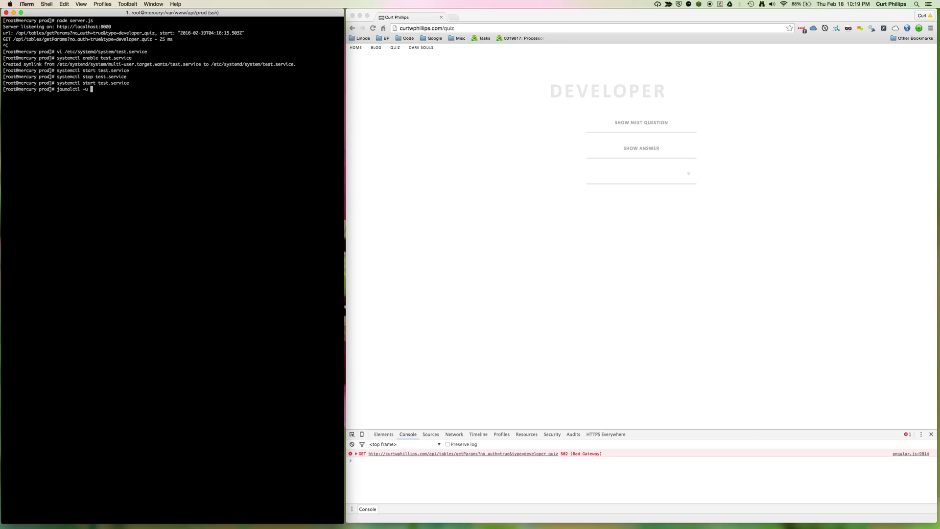
pyautogui.write('test.')
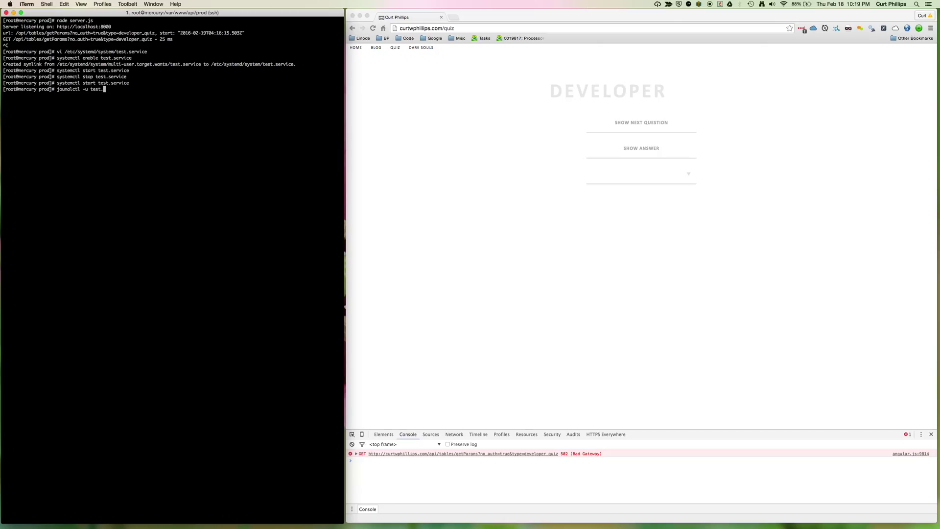
pyautogui.write('service')
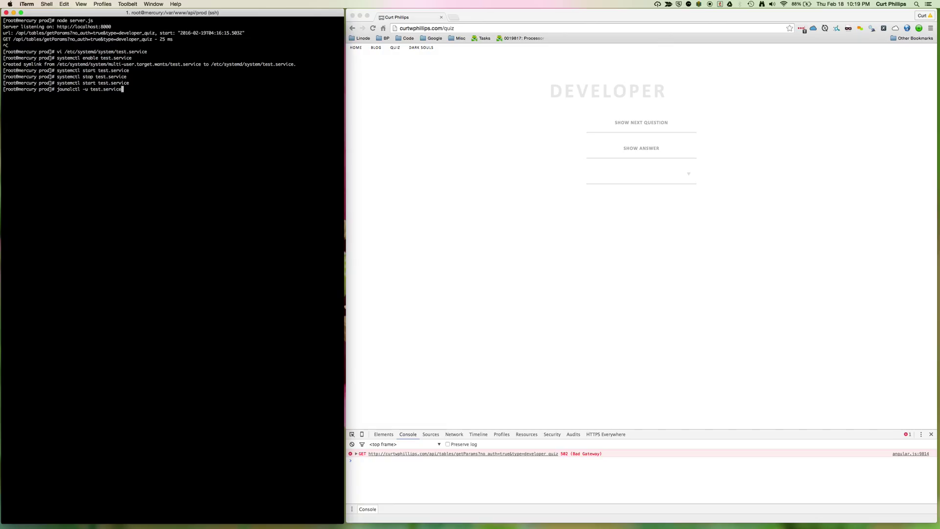
pyautogui.press('Return')
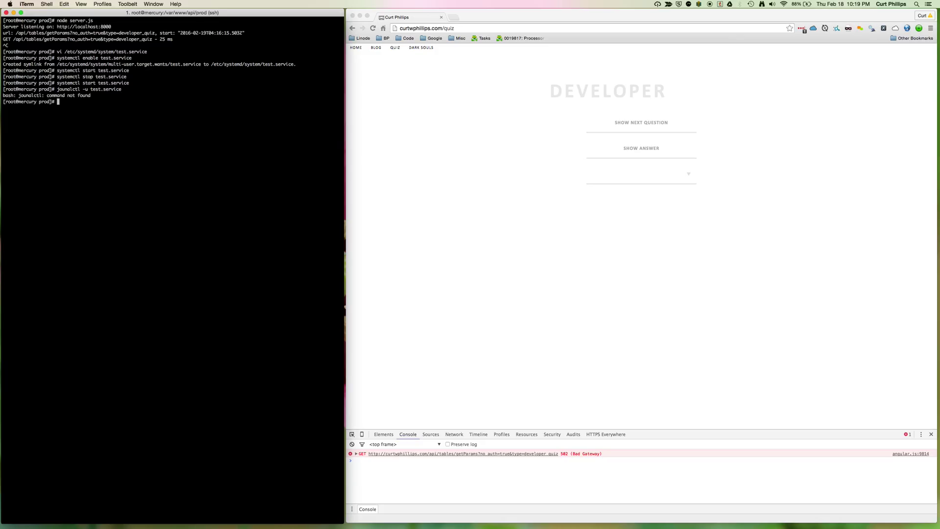
pyautogui.write('jounalctl -u test.service')
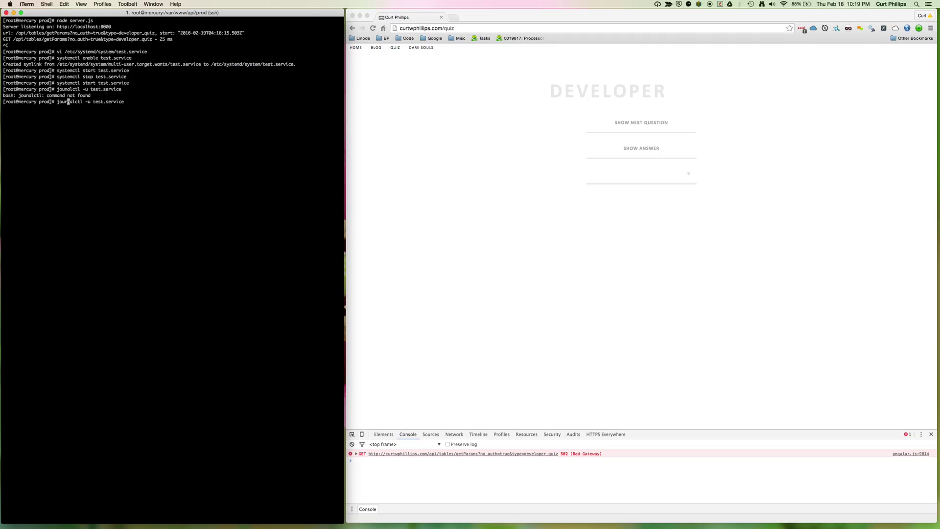
# Run 'journalctl -u test.service', reload the quiz page, and rerun it to see the new request logged
pyautogui.press('Return')
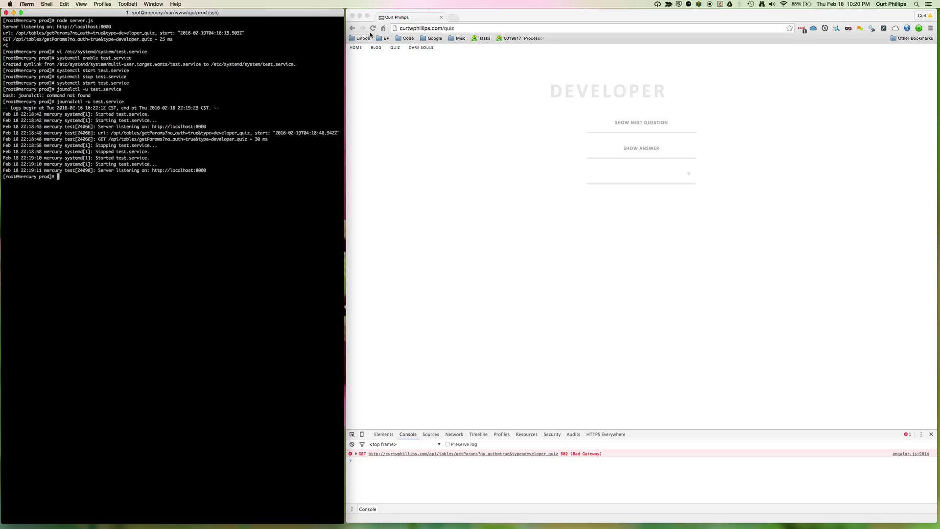
pyautogui.click(372, 28)
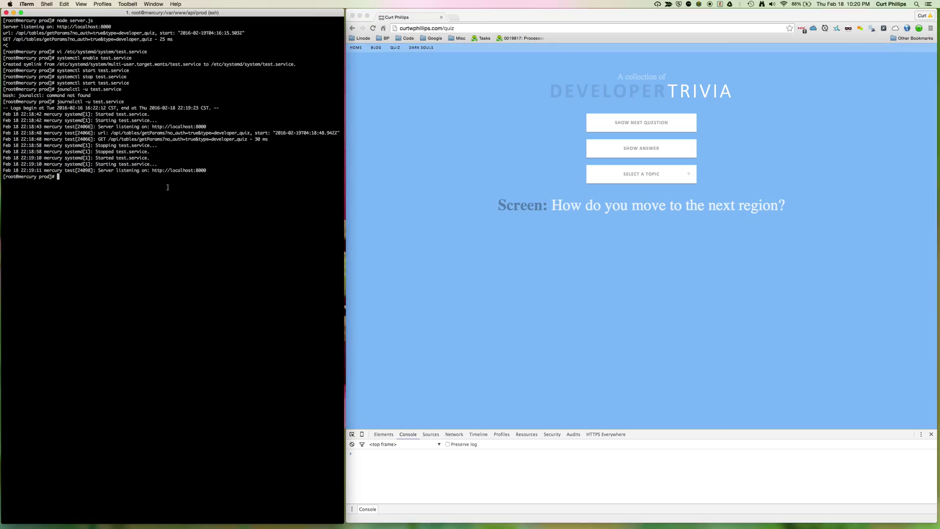
pyautogui.press('Return')
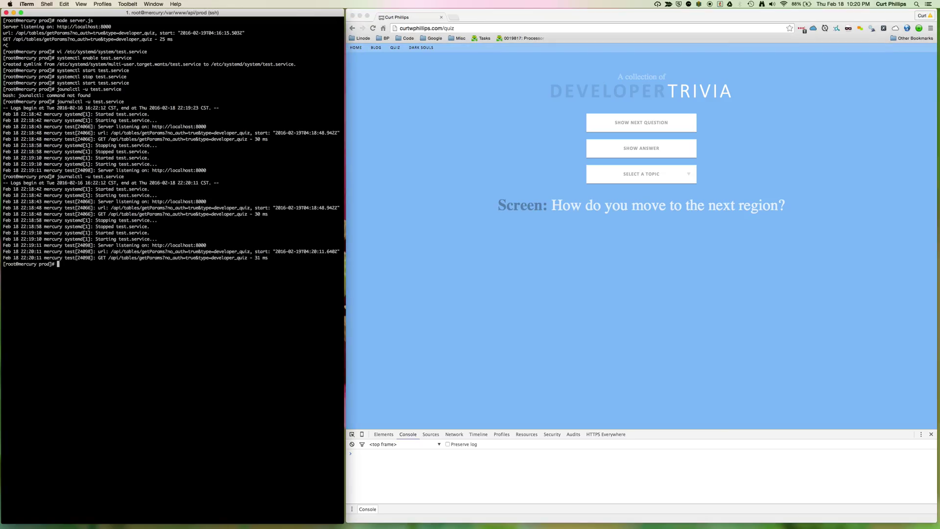
pyautogui.moveTo(207, 277)
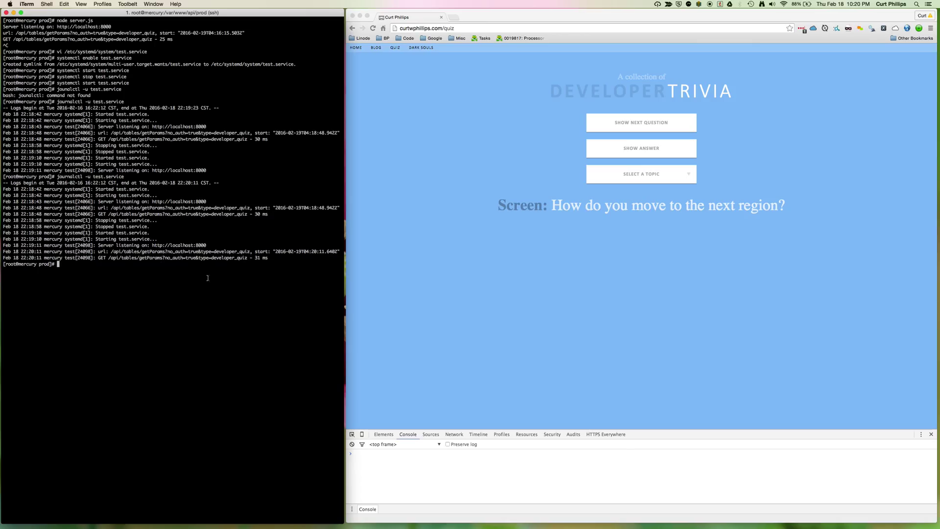
pyautogui.moveTo(226, 292)
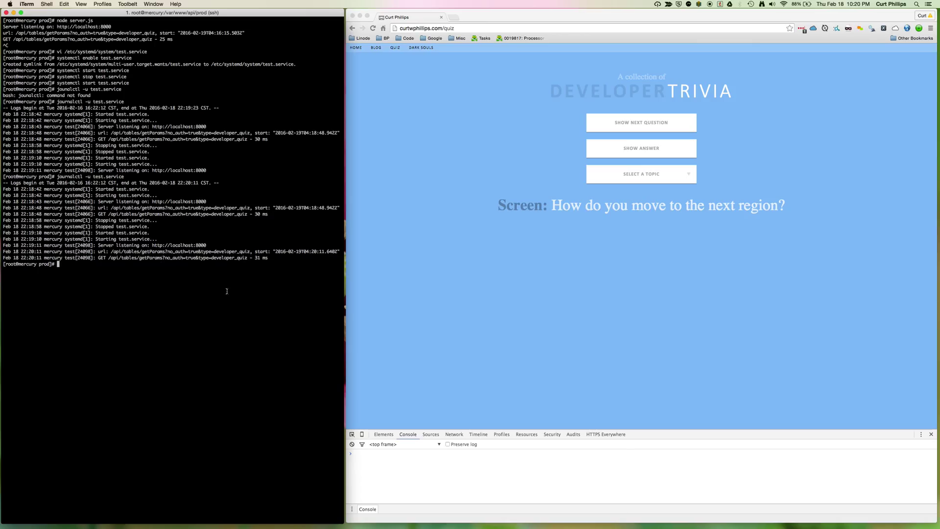